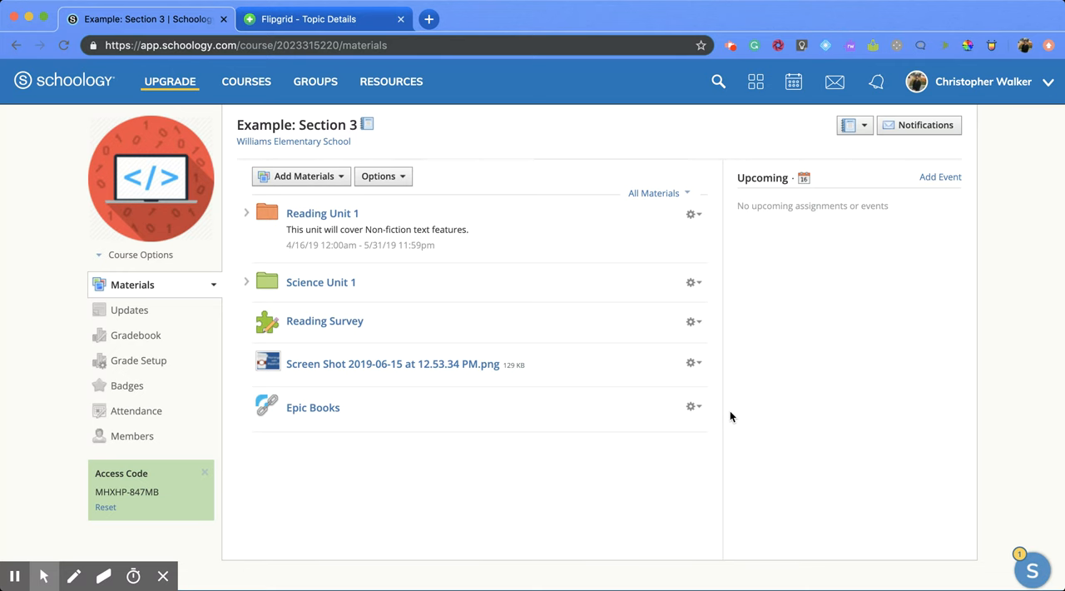
mouse_move(299, 181)
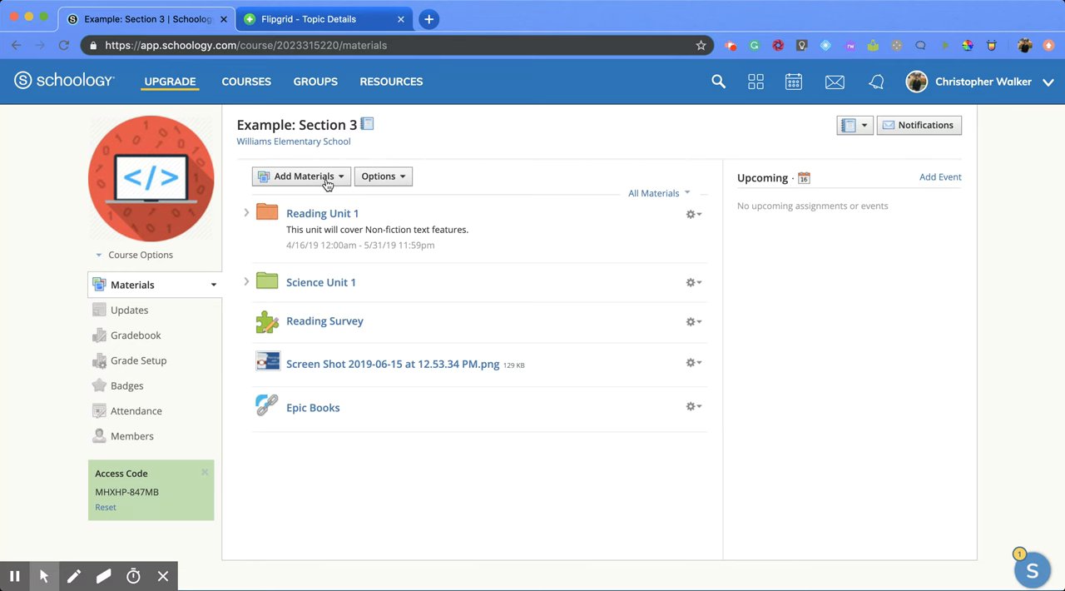
Start adding a course material of type File/Link/External Tool.
click(300, 176)
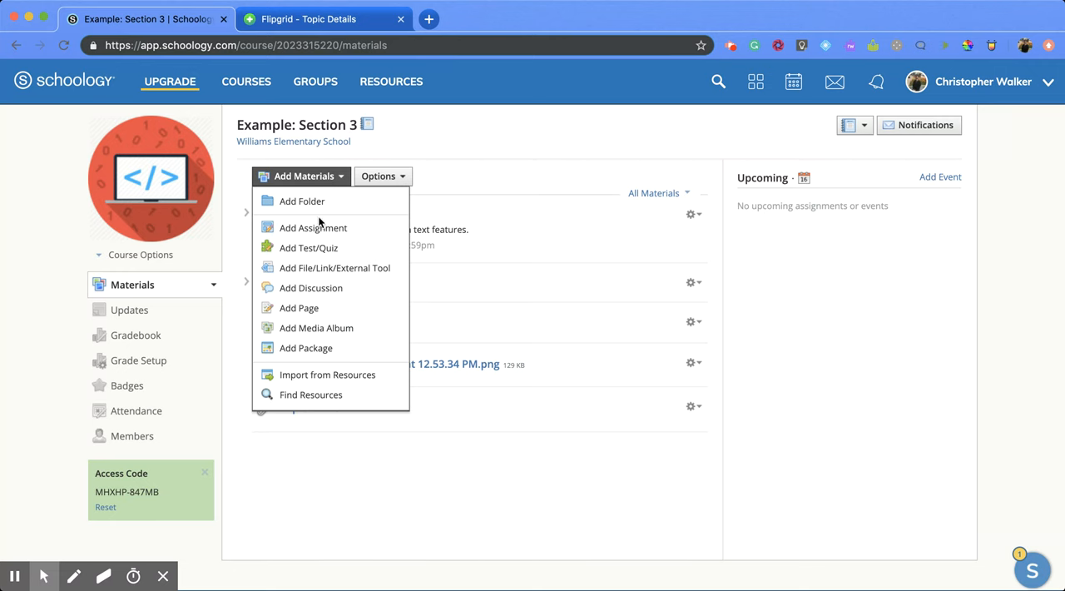
mouse_move(330, 276)
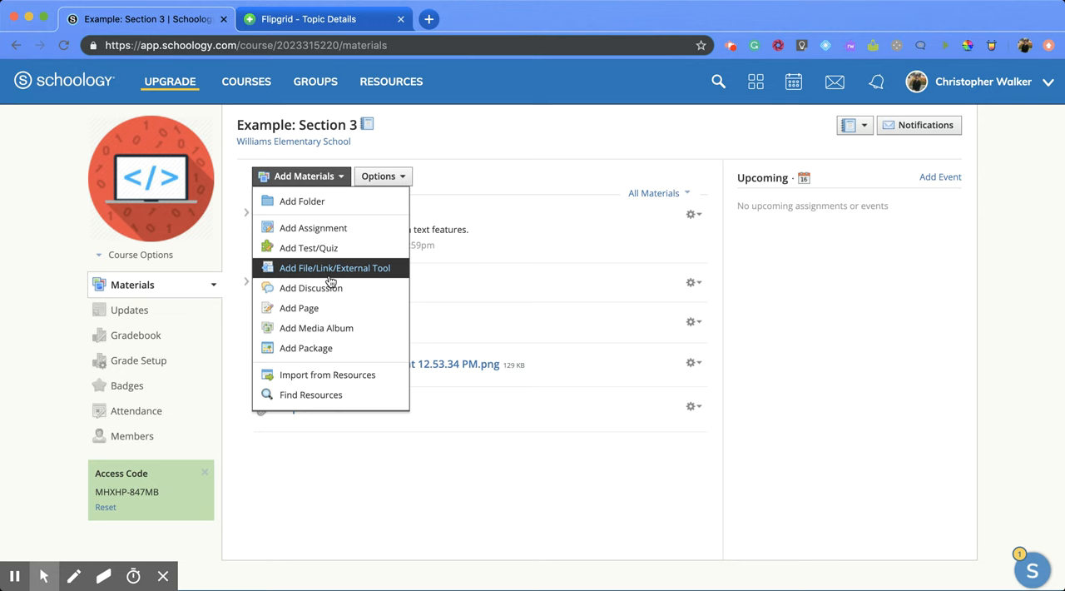
click(335, 266)
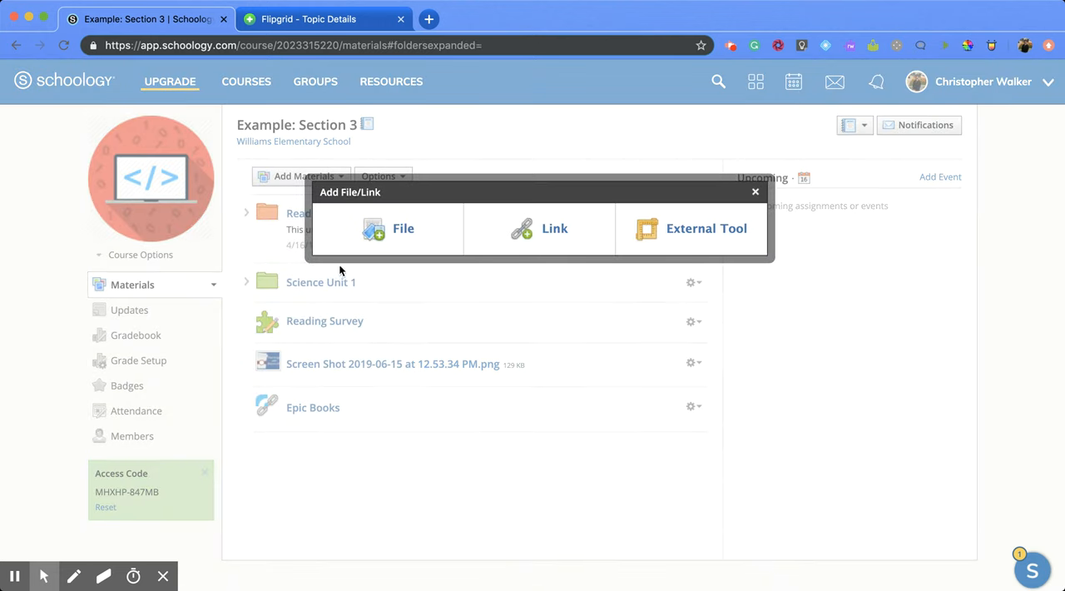
mouse_move(675, 243)
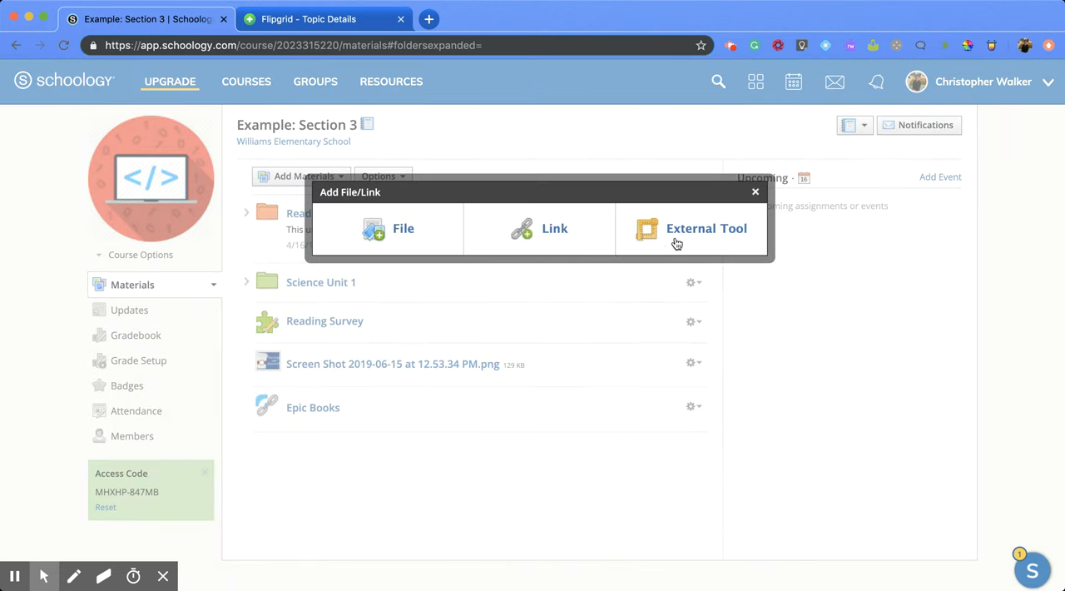
Choose External Tool and title it 'FlipGrid', leaving the URL field ready.
click(705, 230)
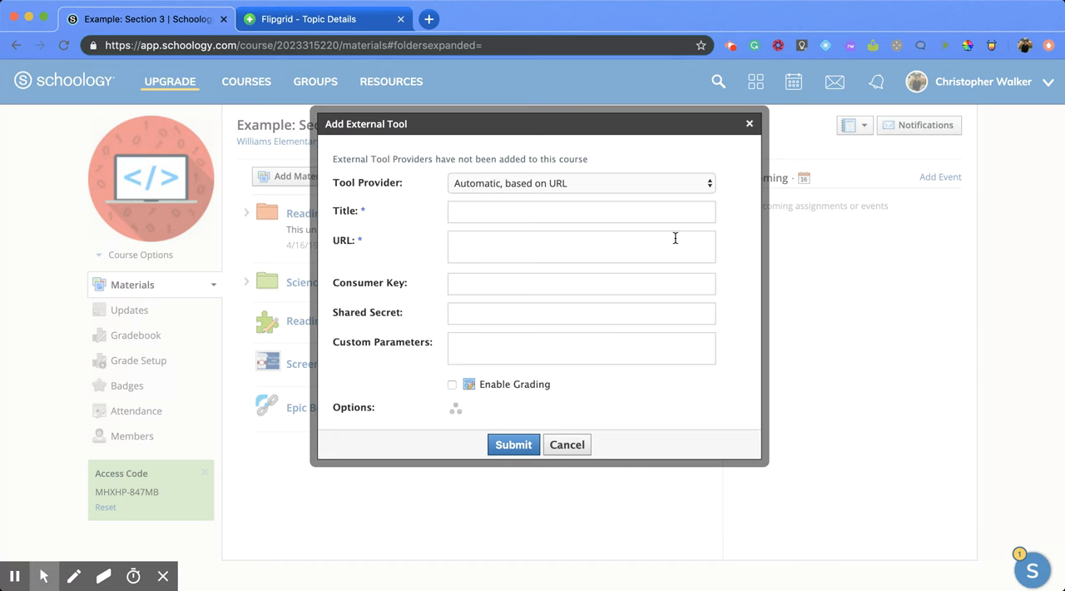
mouse_move(612, 213)
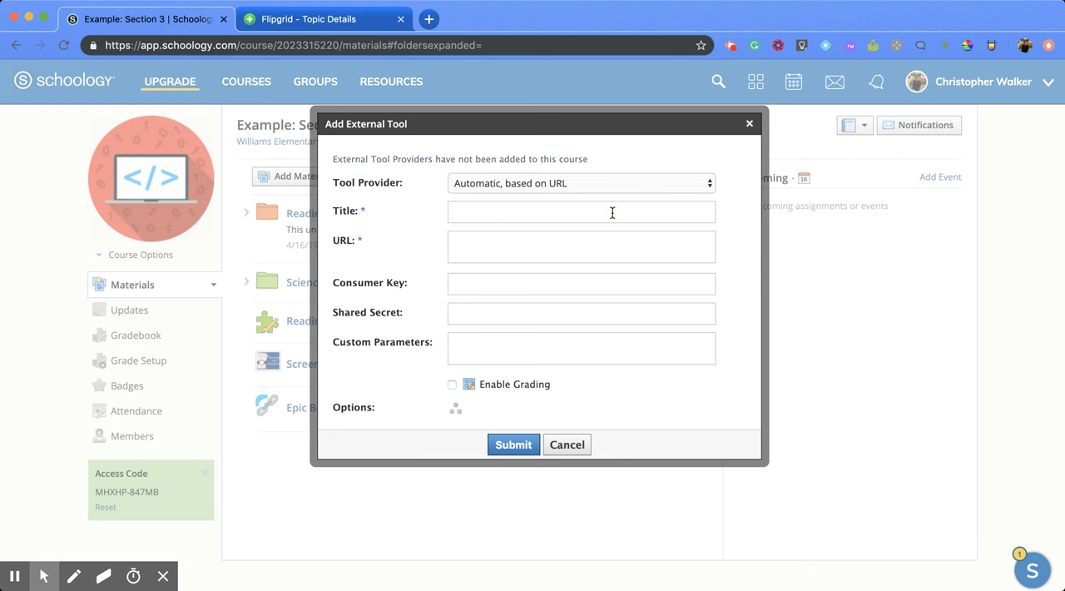
text(FlipG)
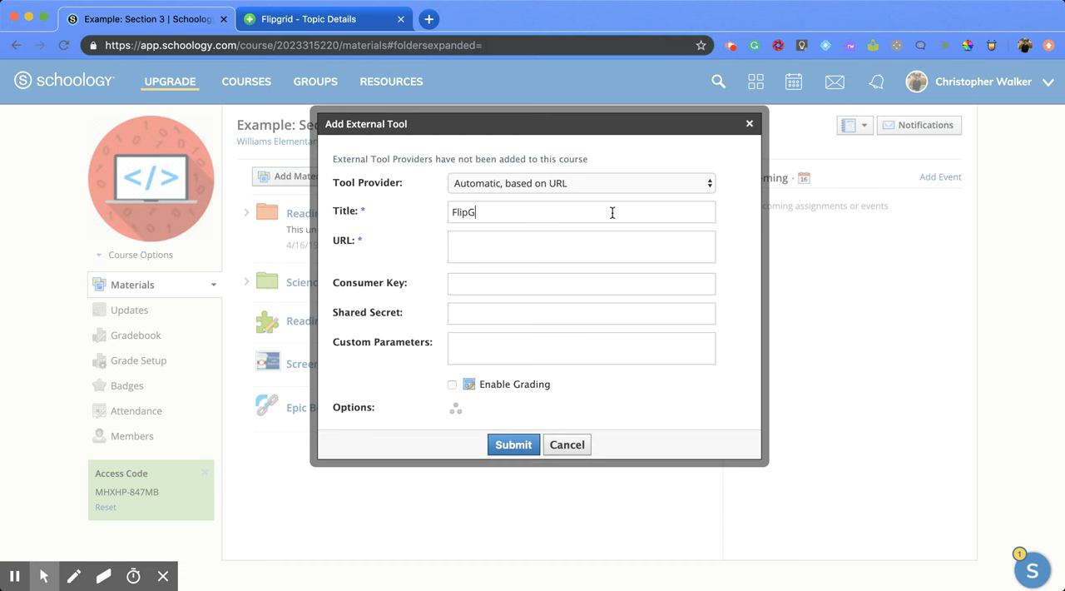
text(rid)
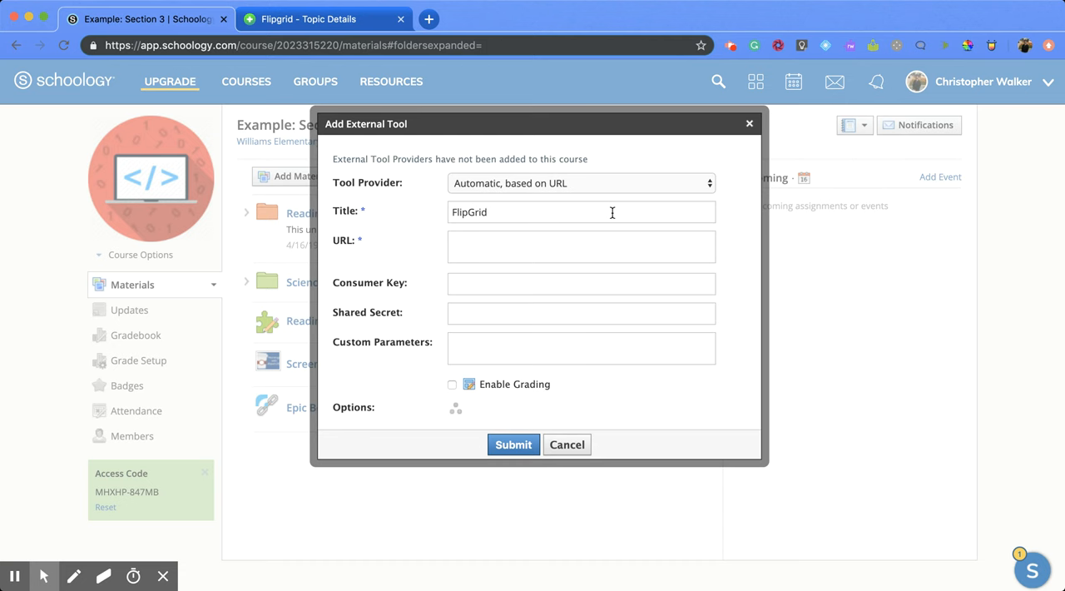
click(581, 246)
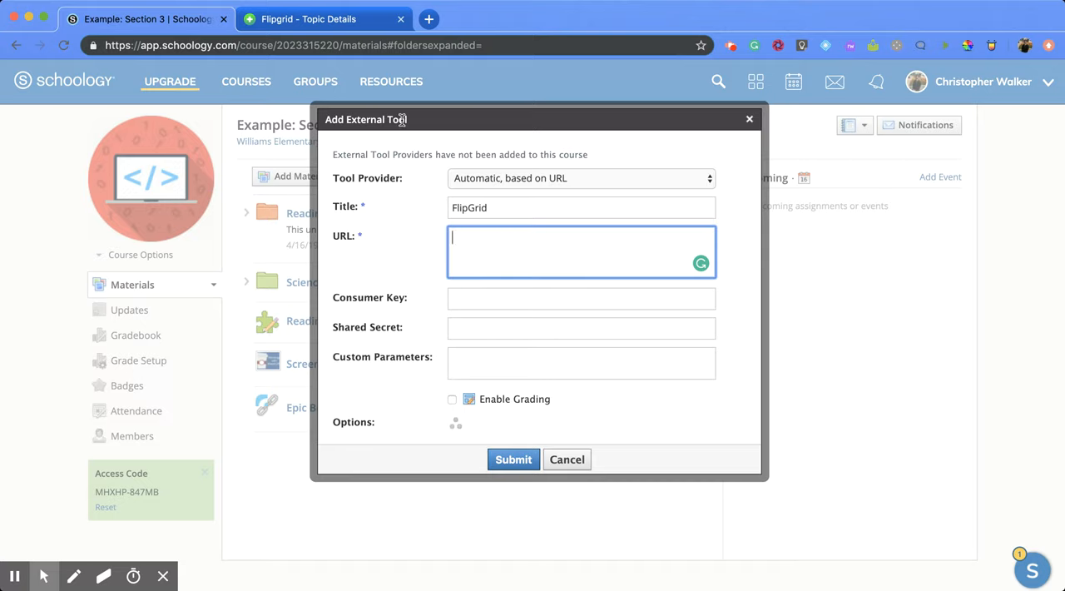
Copy the Who's Here?! topic share link in Flipgrid and return to Schoology.
click(319, 18)
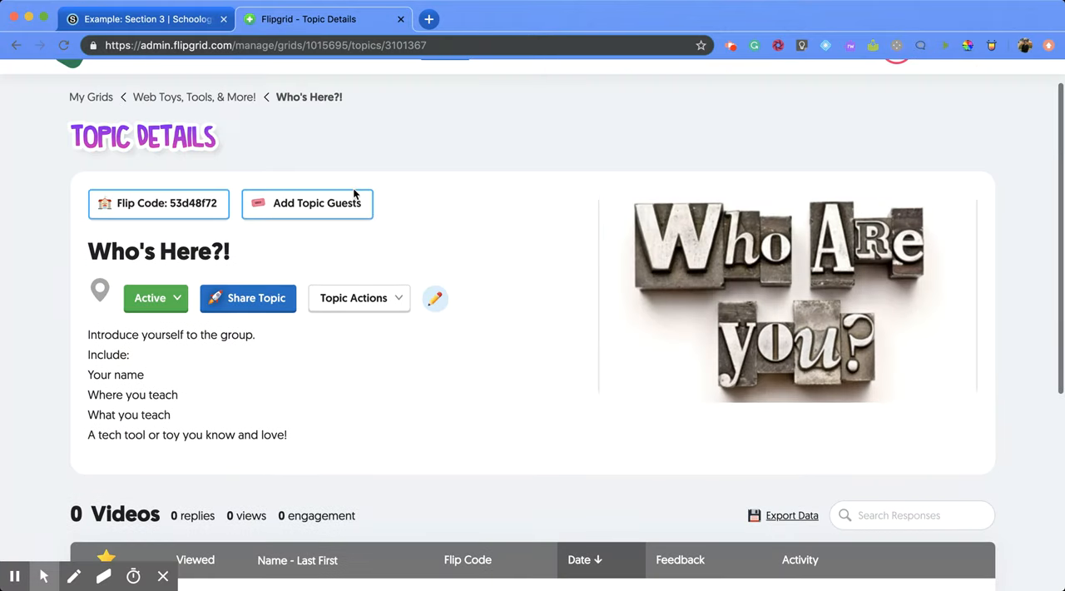
mouse_move(423, 193)
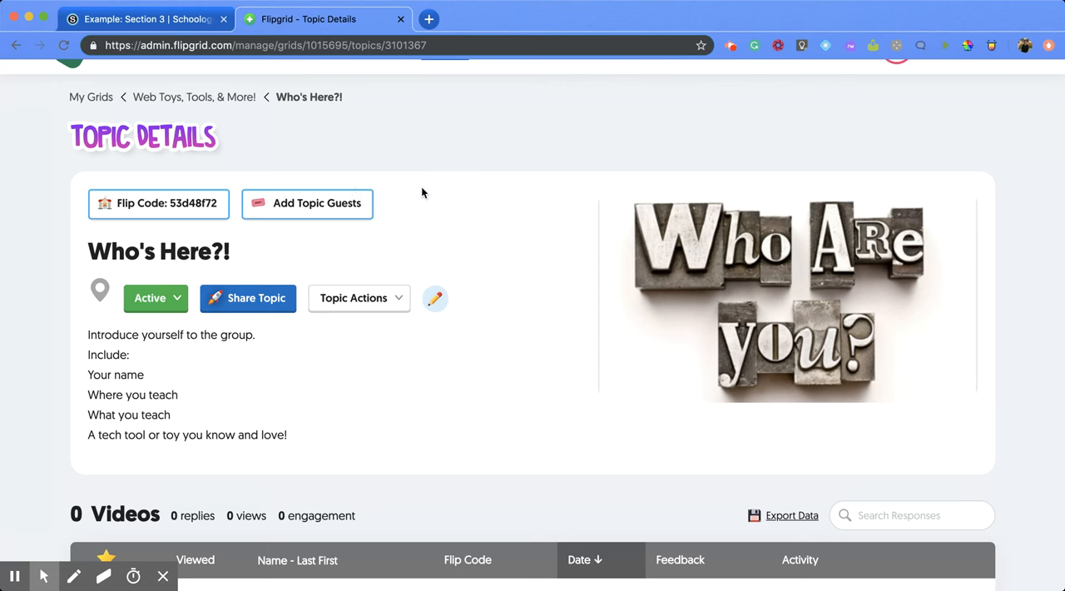
mouse_move(276, 298)
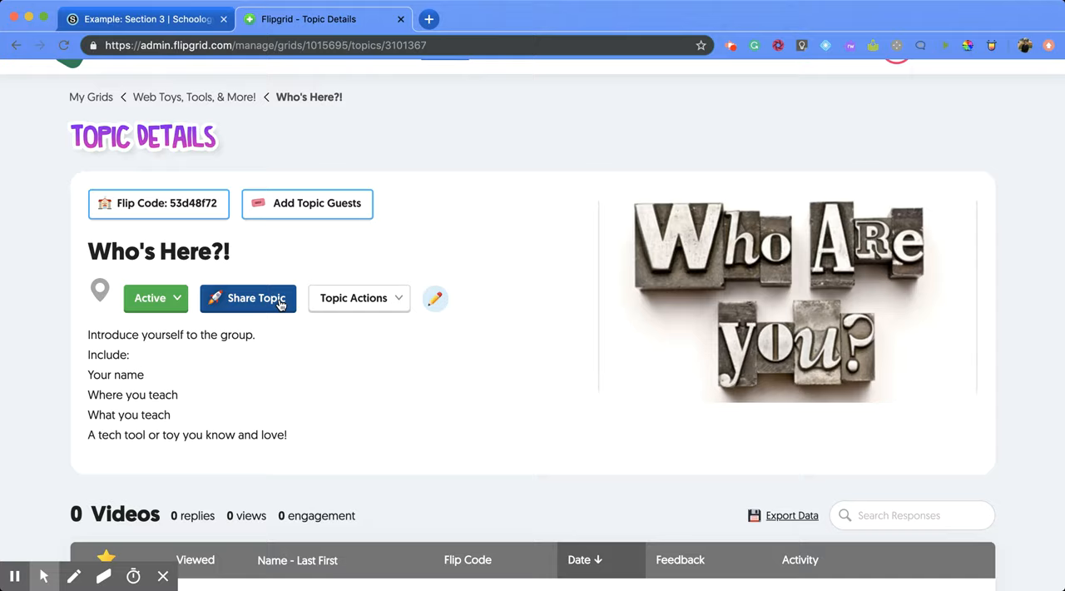
click(247, 298)
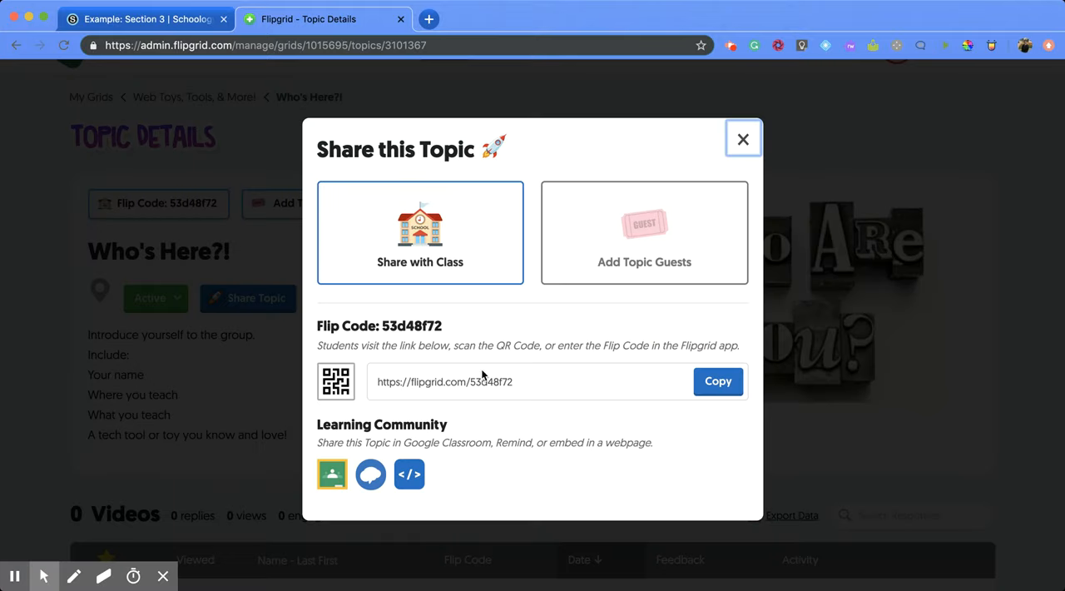
click(719, 381)
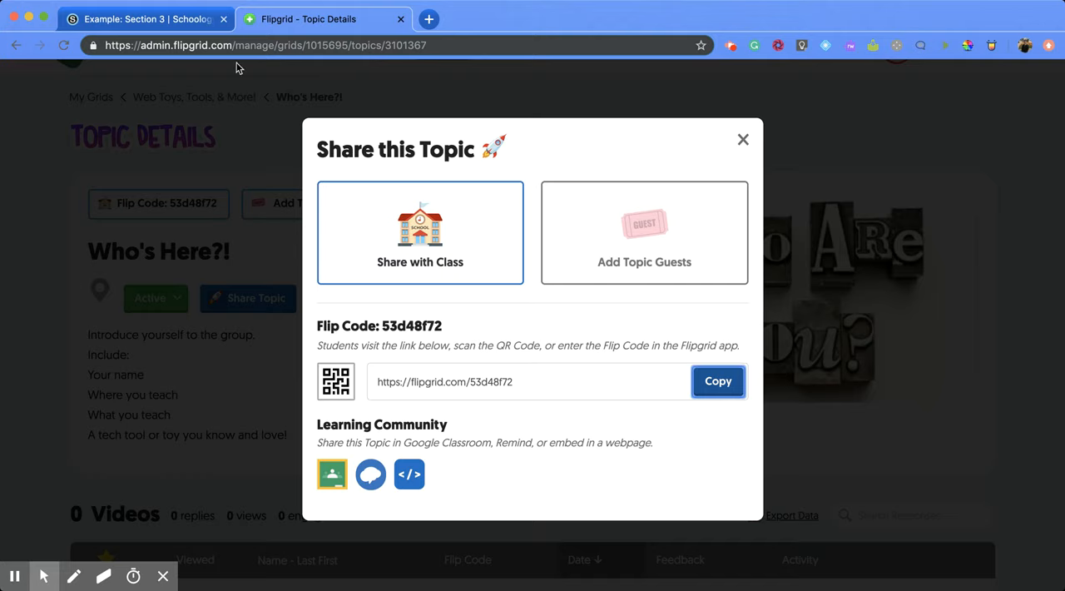
click(742, 140)
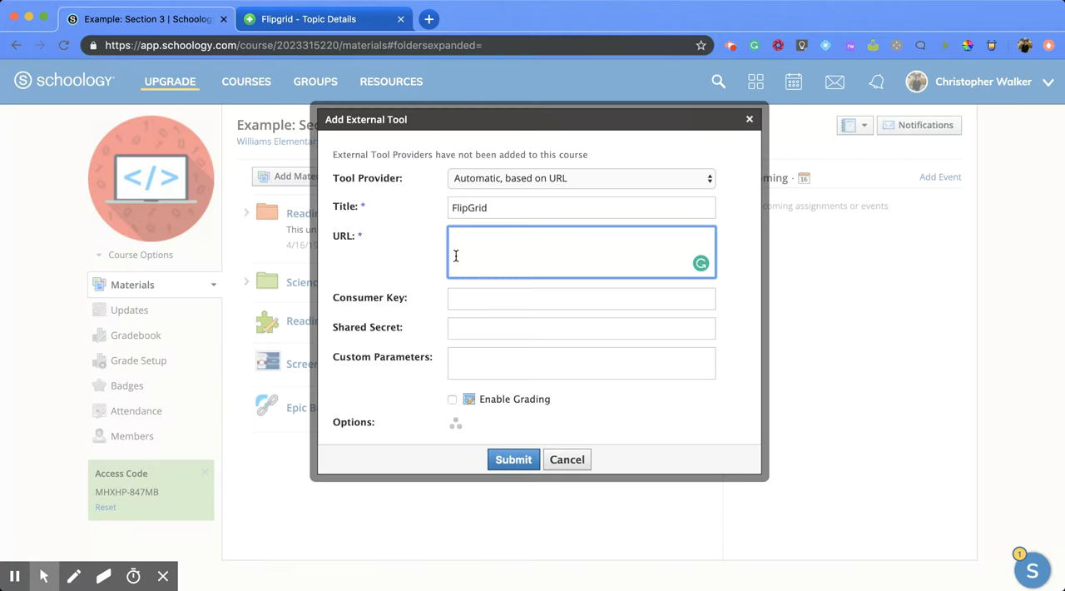
text(https://flipgrid.com/53d48f72)
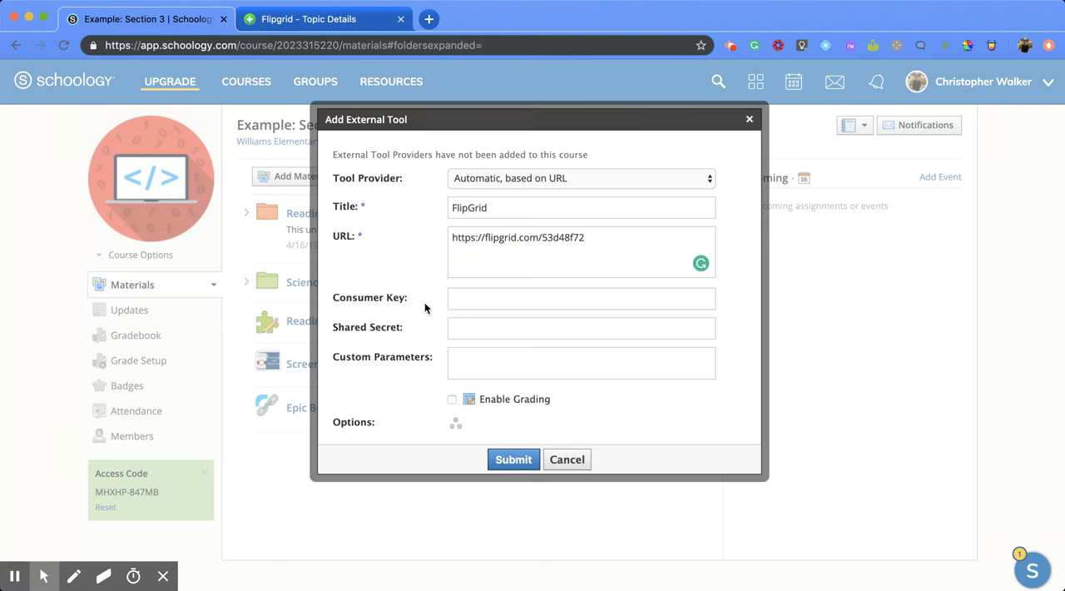
mouse_move(416, 323)
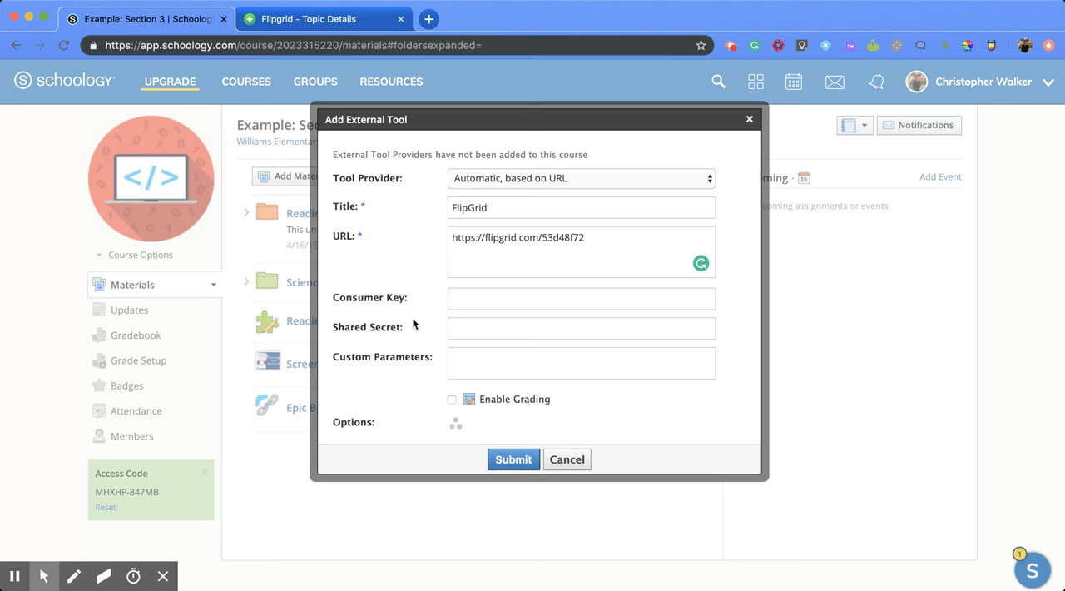
mouse_move(403, 328)
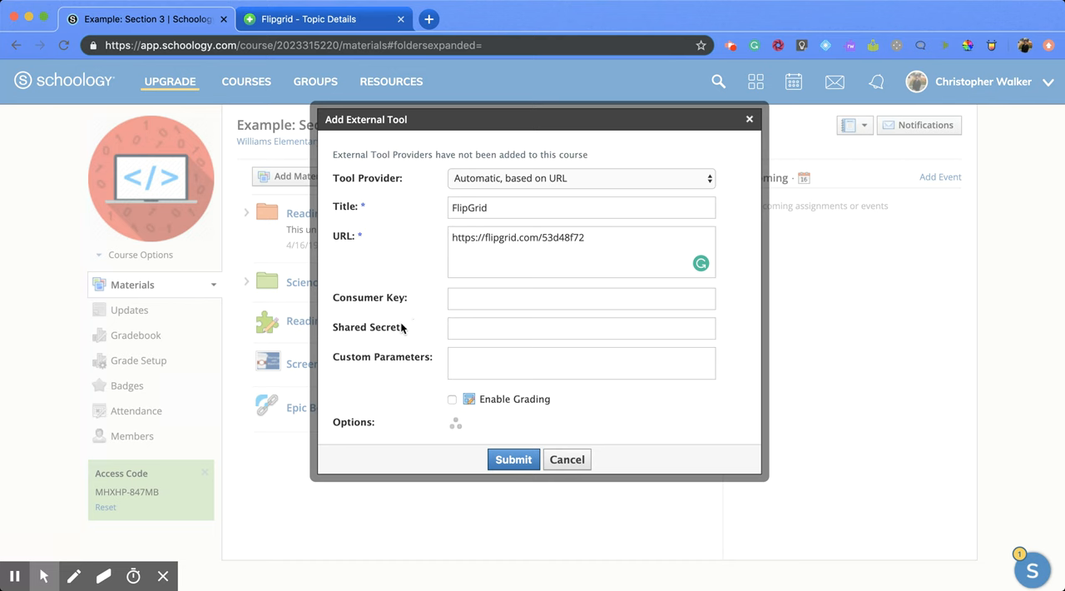
mouse_move(429, 375)
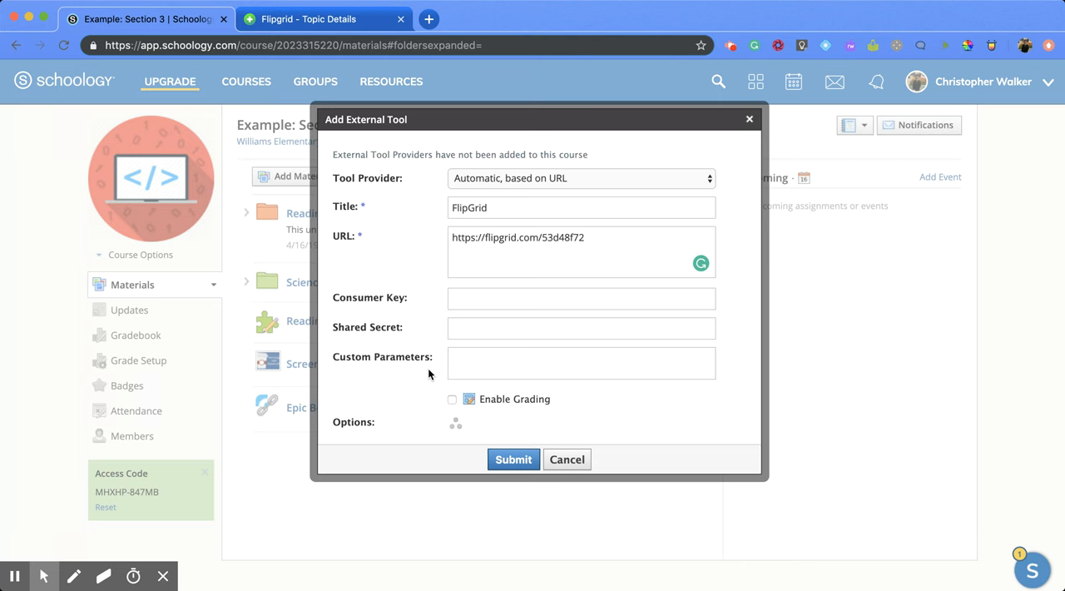
mouse_move(455, 409)
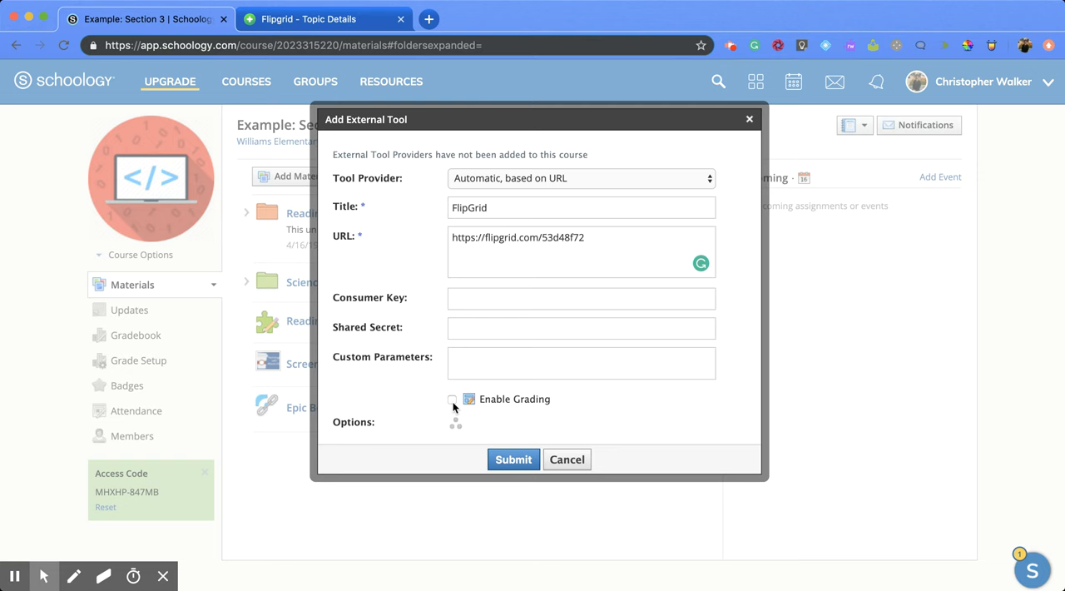
click(452, 400)
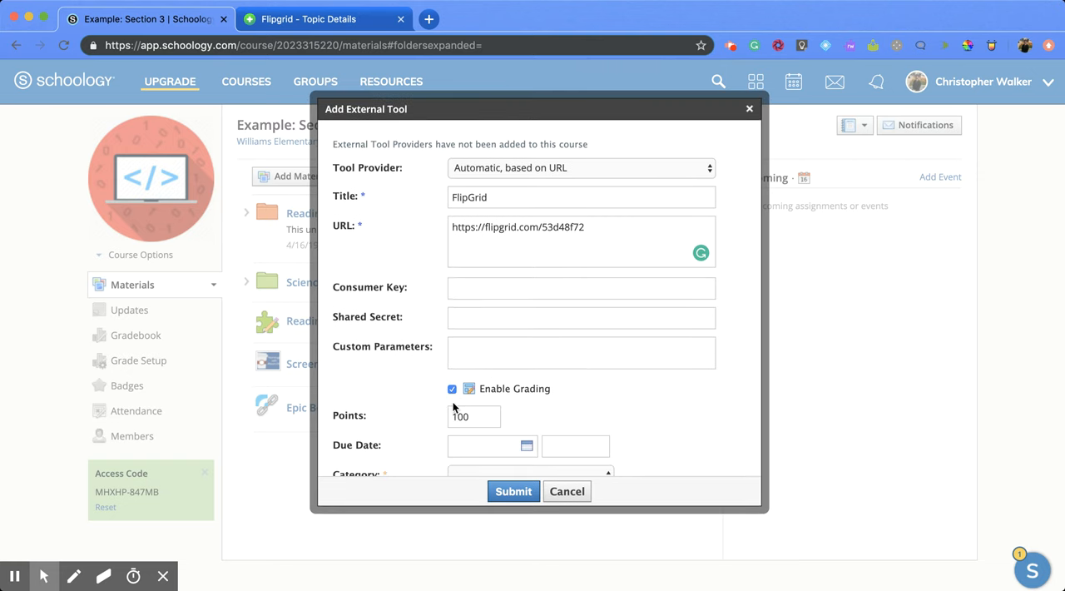
scroll(down, 3)
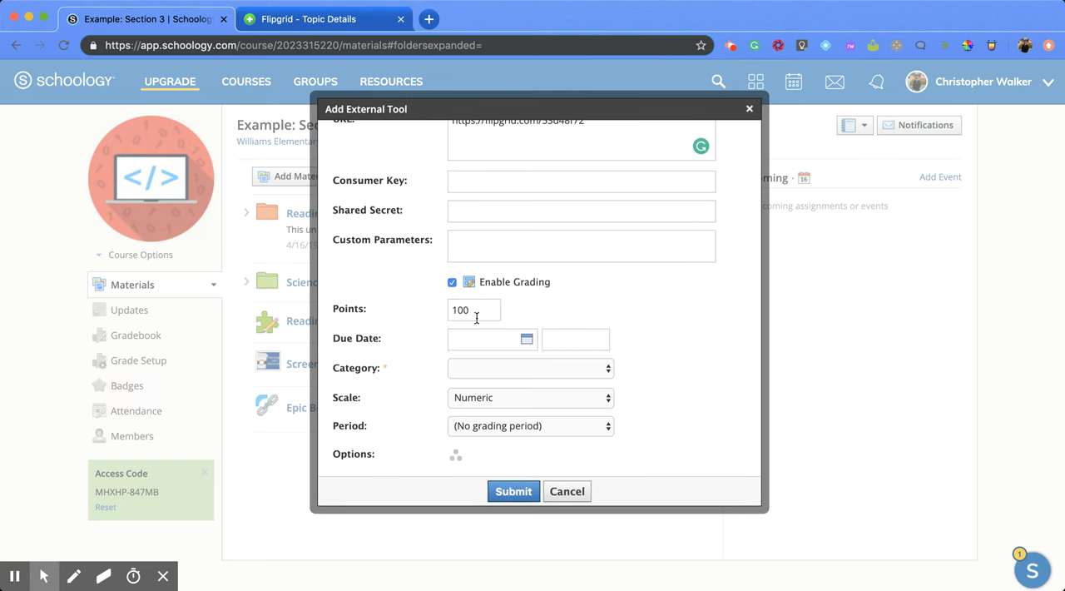
mouse_move(480, 312)
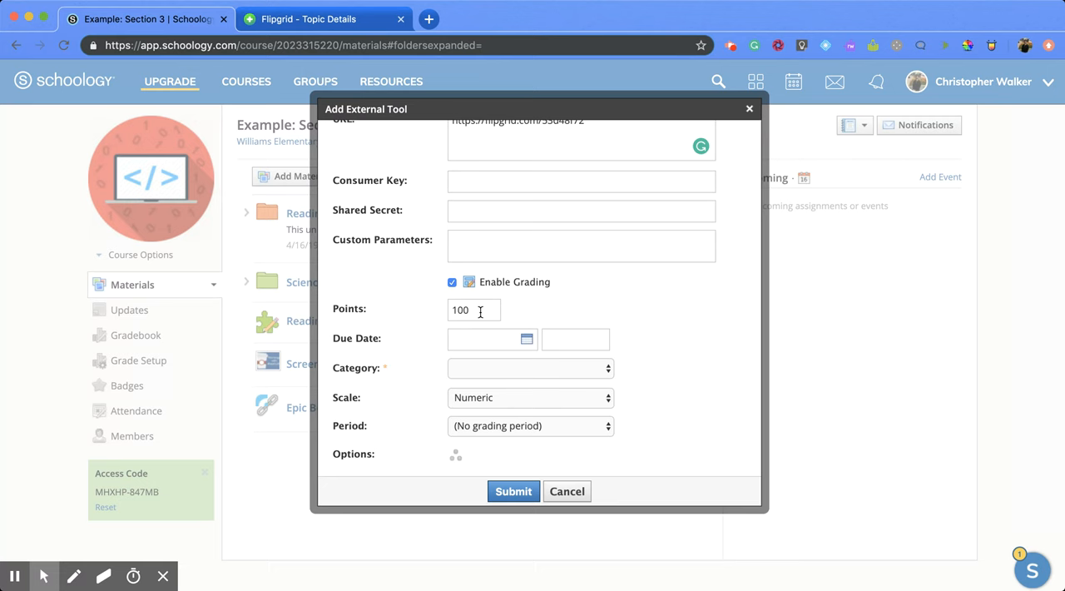
mouse_move(470, 343)
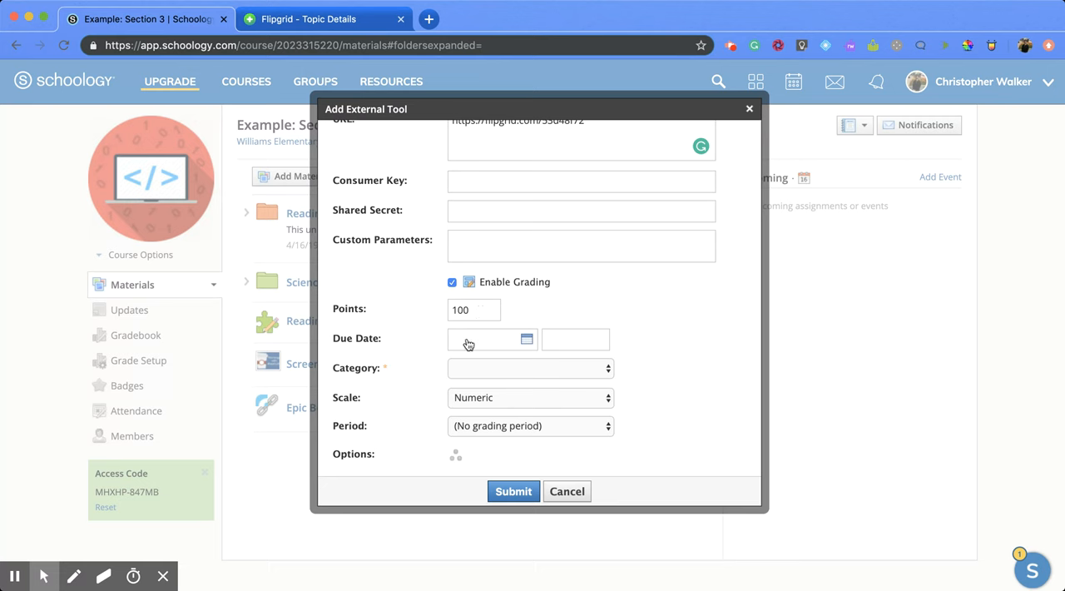
click(530, 367)
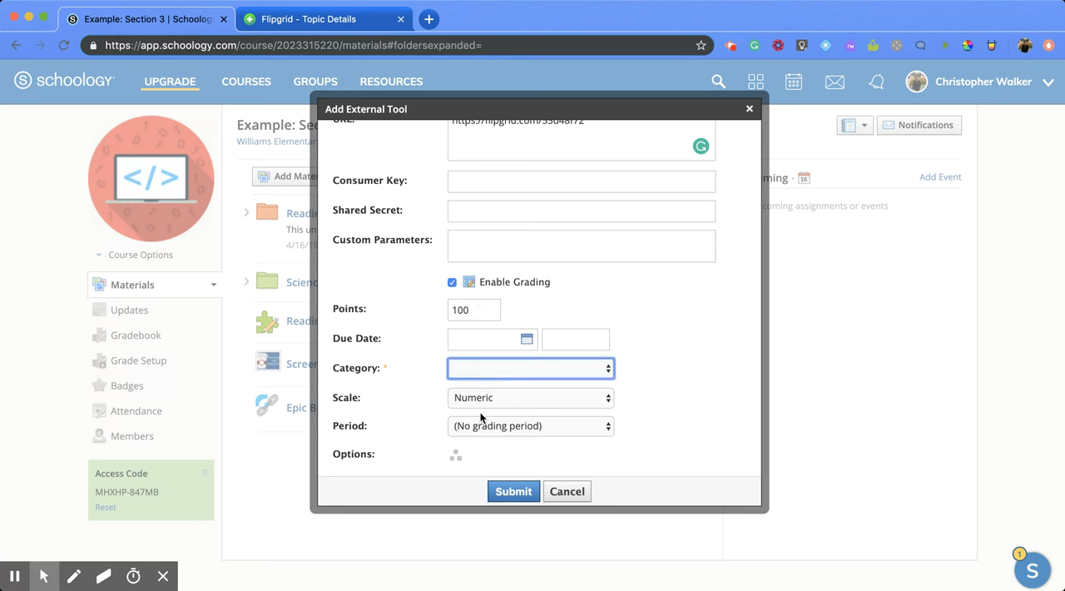
mouse_move(640, 306)
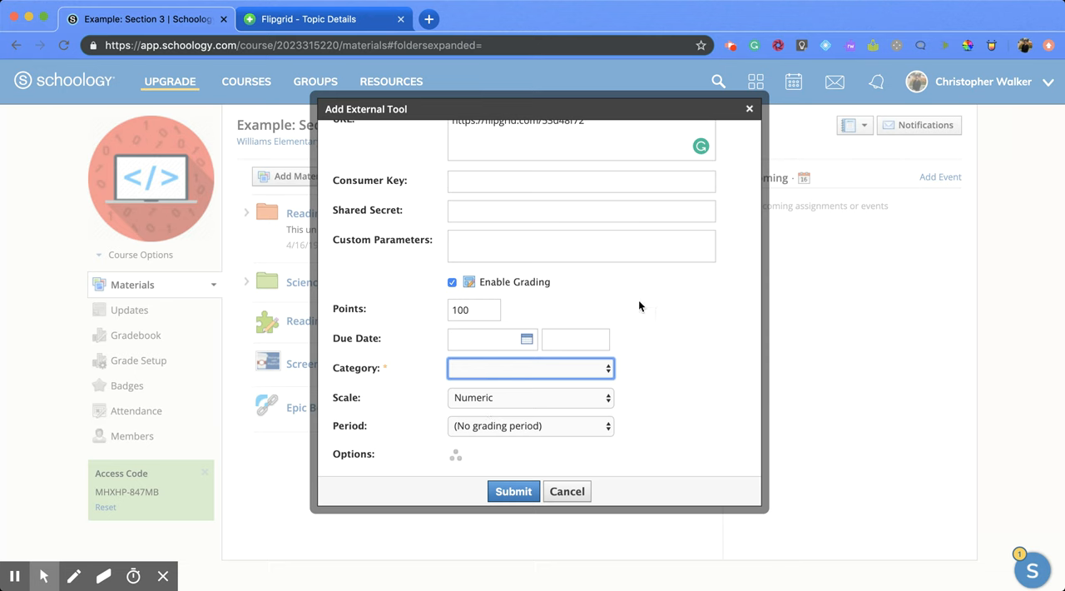
click(529, 398)
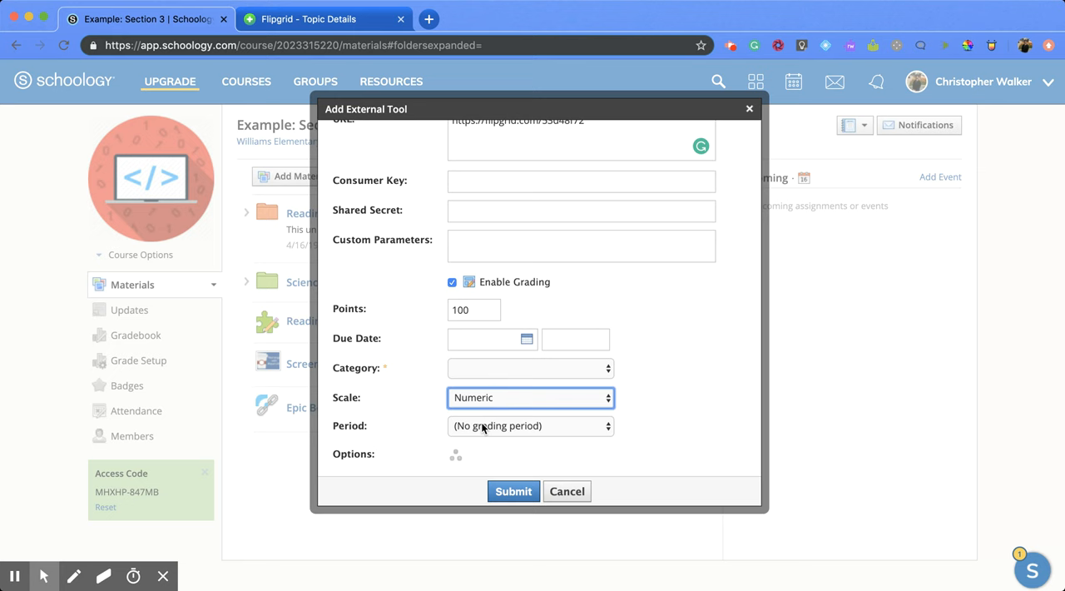
mouse_move(456, 458)
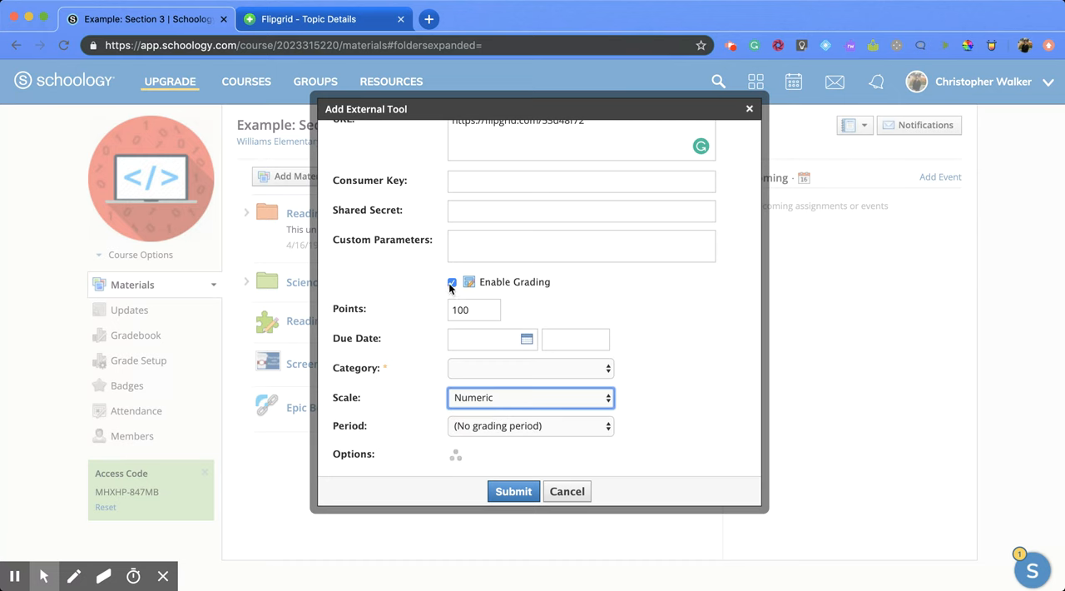
click(453, 281)
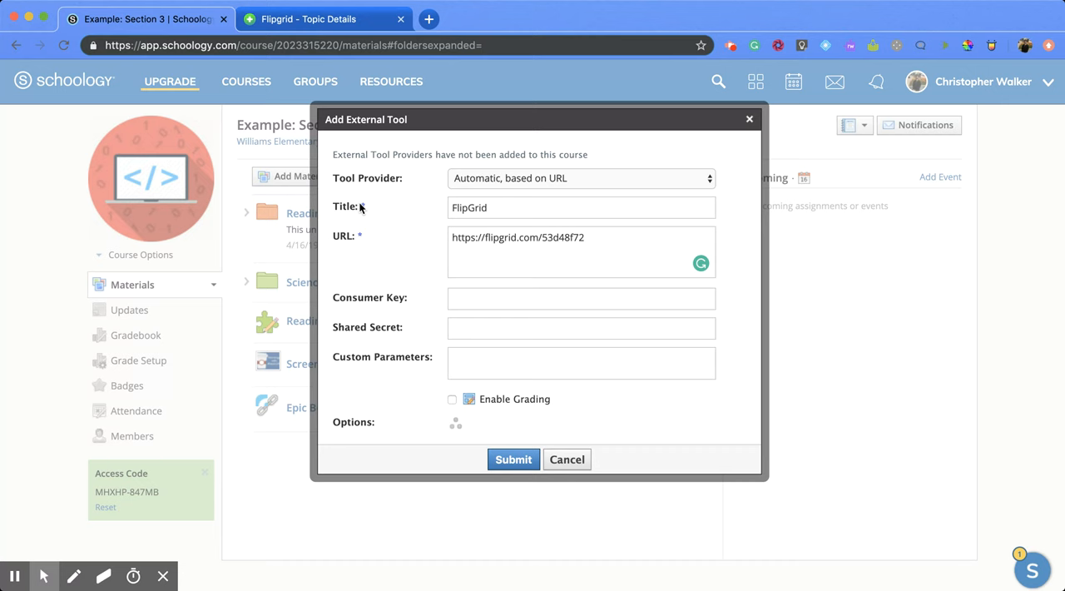
mouse_move(493, 453)
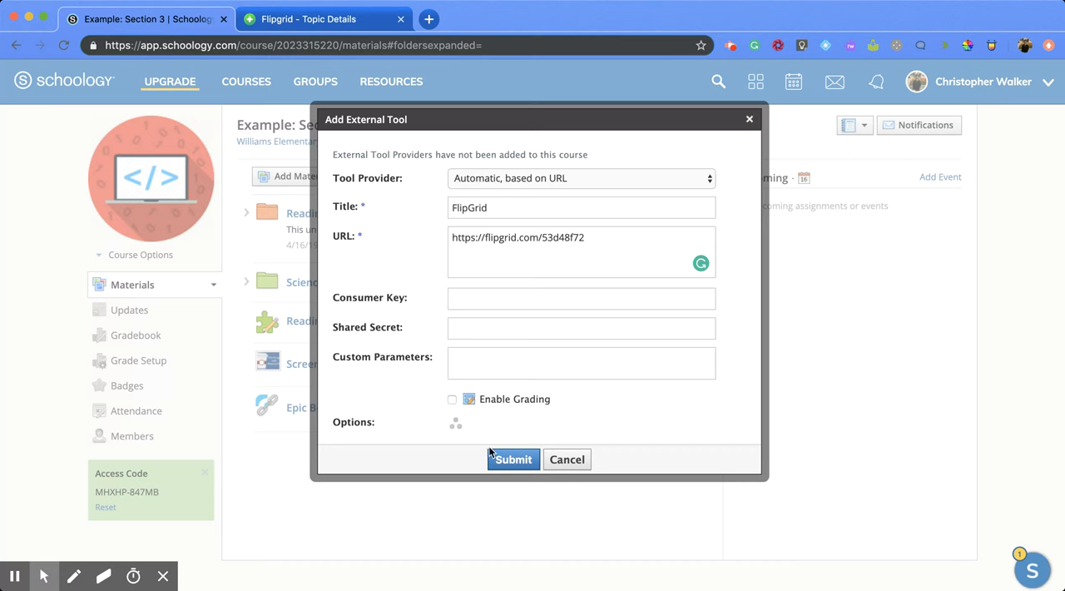
Submit the FlipGrid tool and open it to view the embedded Who's Here?! topic.
click(513, 459)
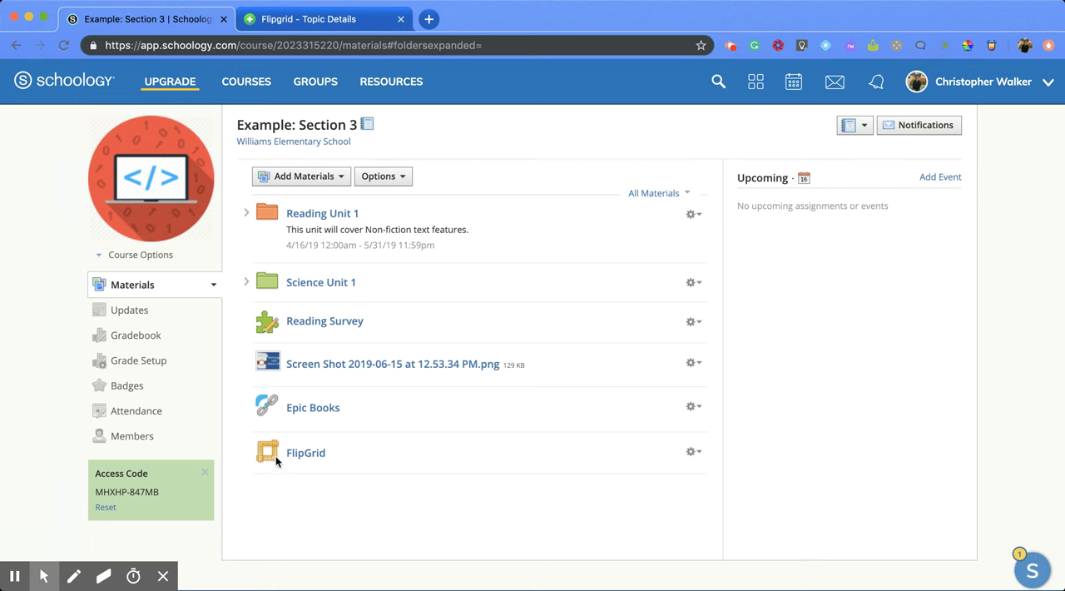
mouse_move(263, 464)
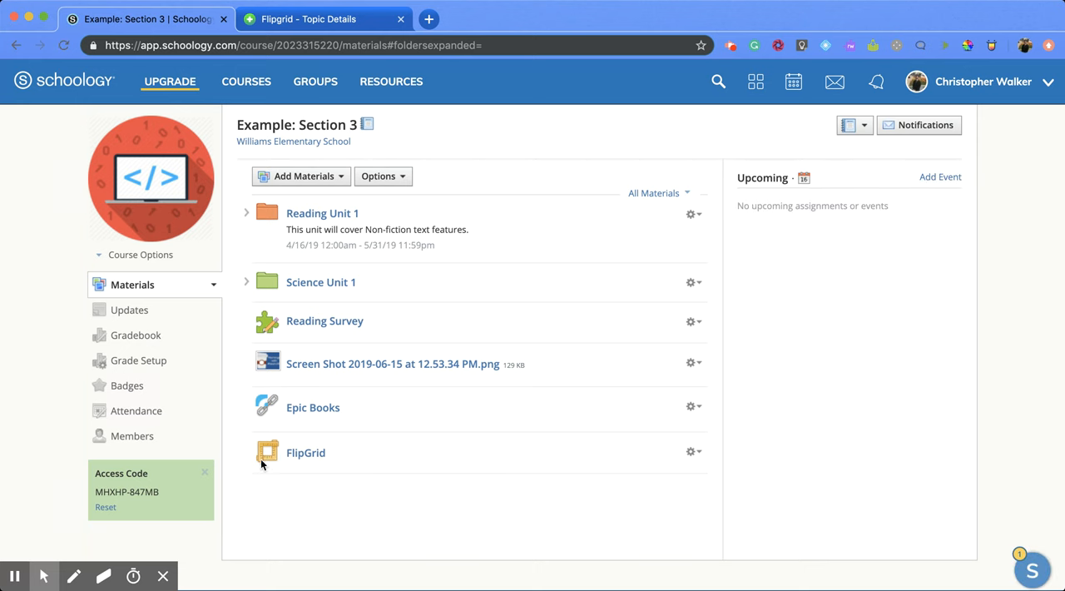
mouse_move(295, 461)
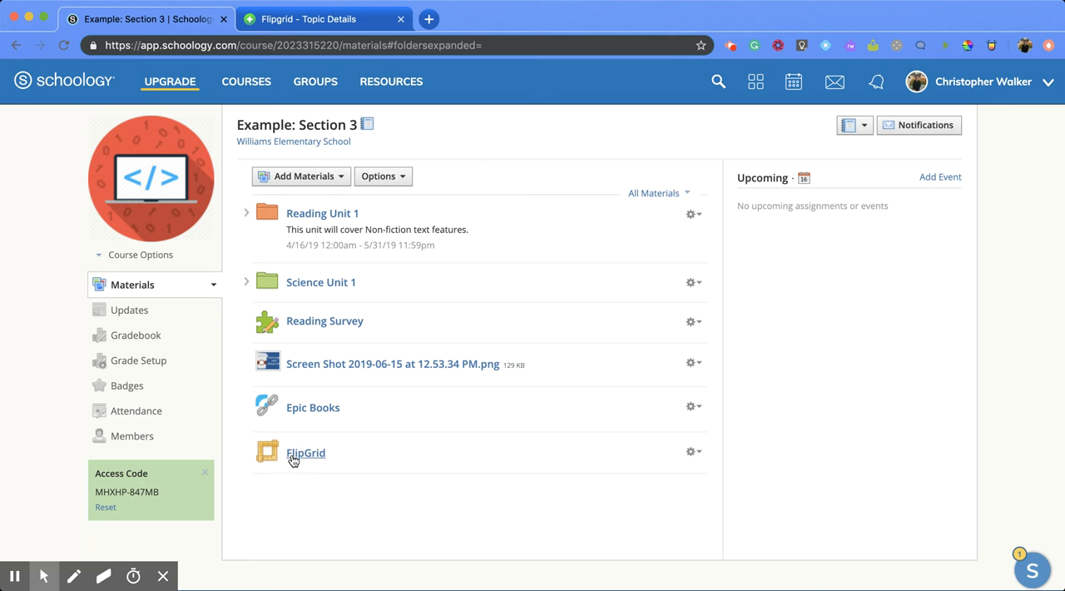
click(306, 452)
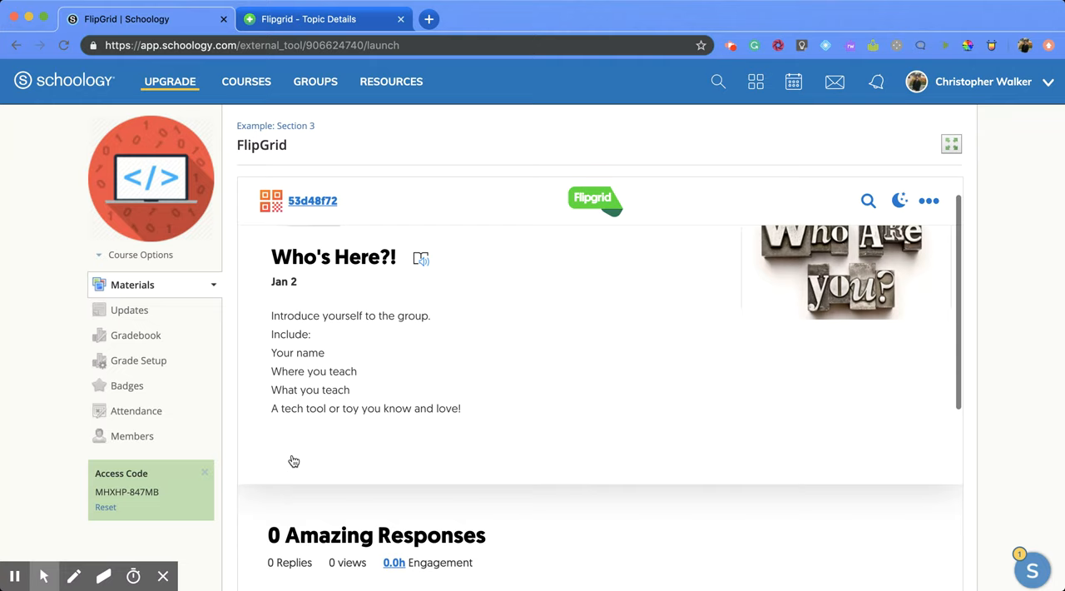
scroll(down, 3)
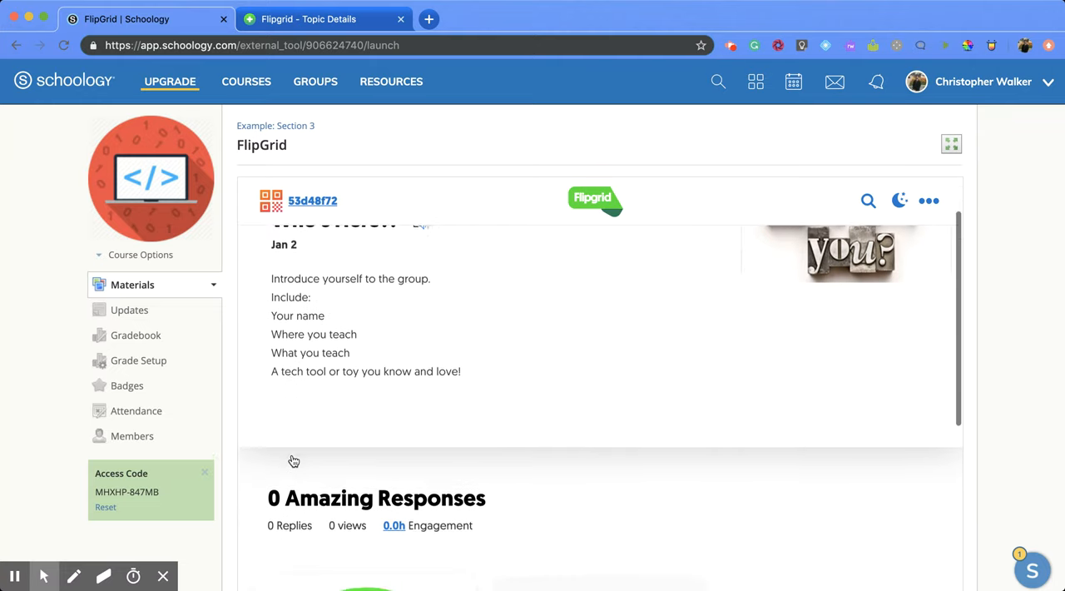